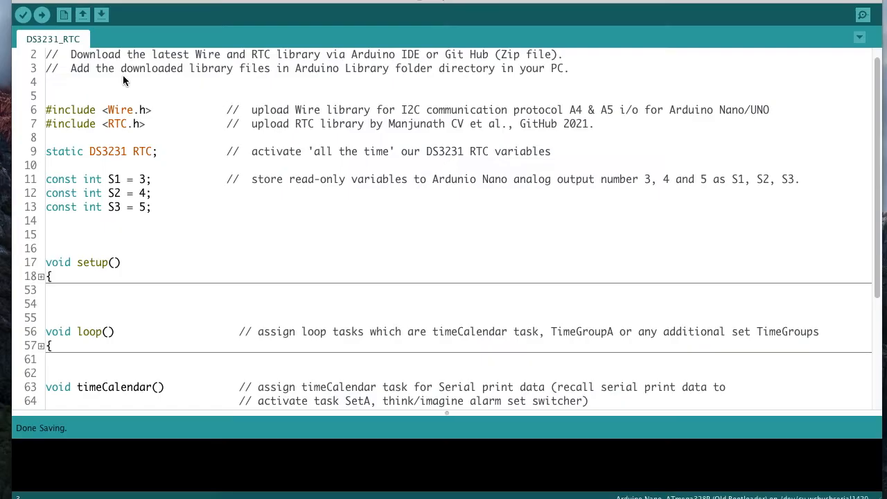
mouse_move(50, 61)
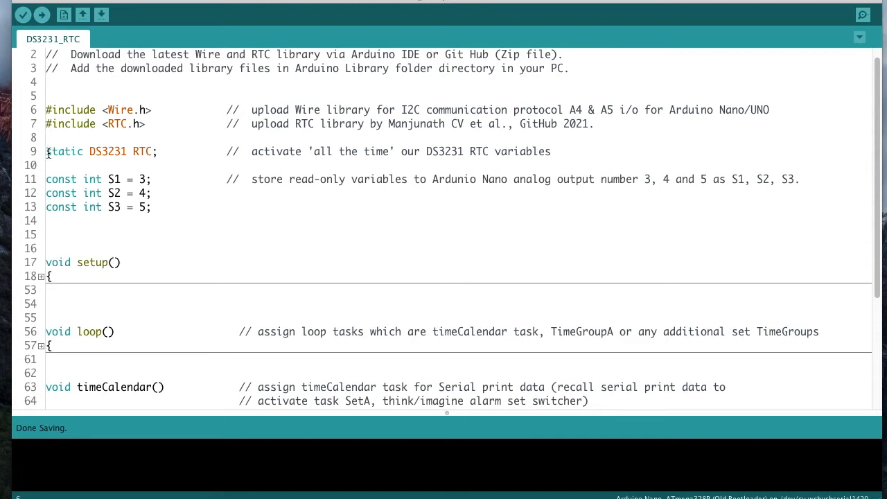
Scroll down from the RTC object declaration to the folded setup, loop, timeCalendar, TimeGroupA and SwitchPattern functions.
left_click(47, 151)
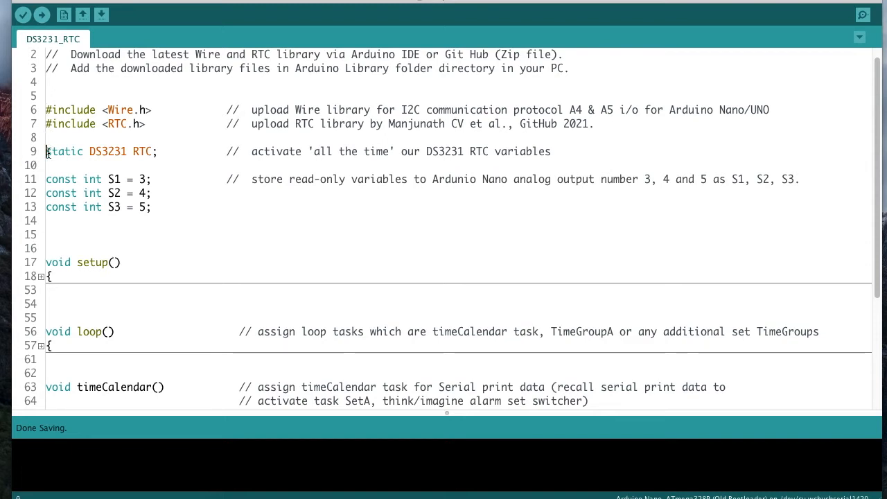
scroll("down", 3)
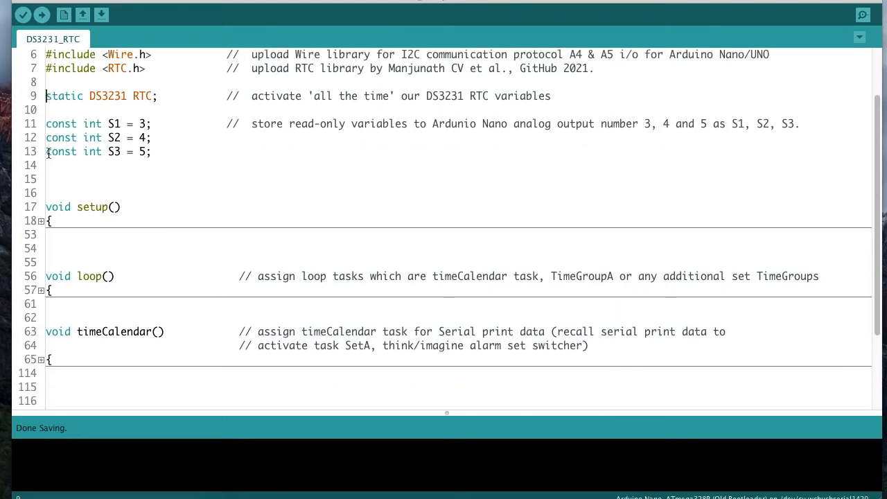
scroll("down", 3)
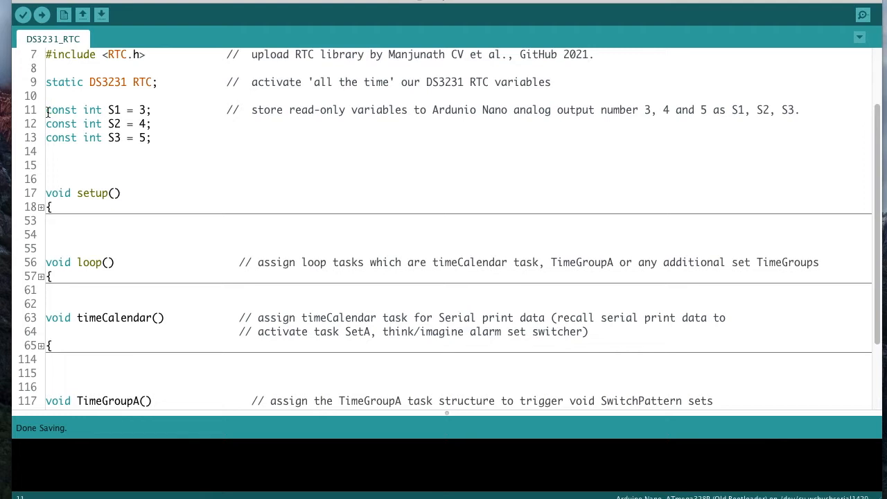
scroll("down", 3)
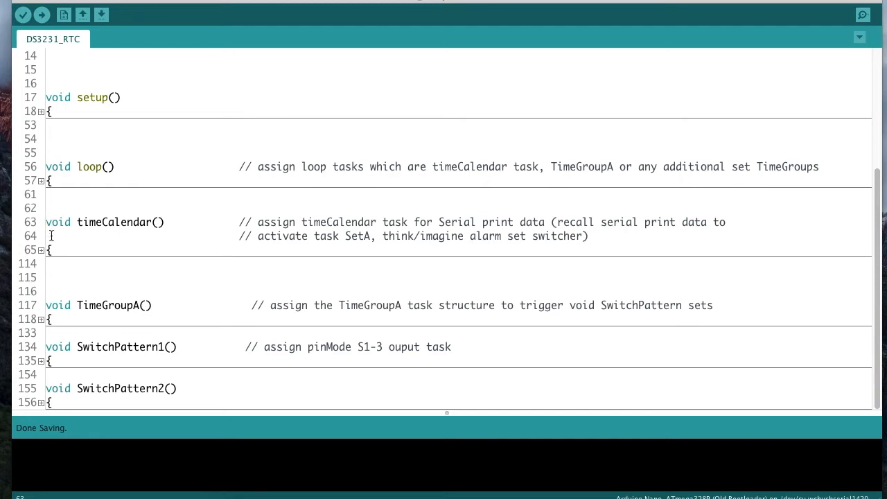
mouse_move(53, 277)
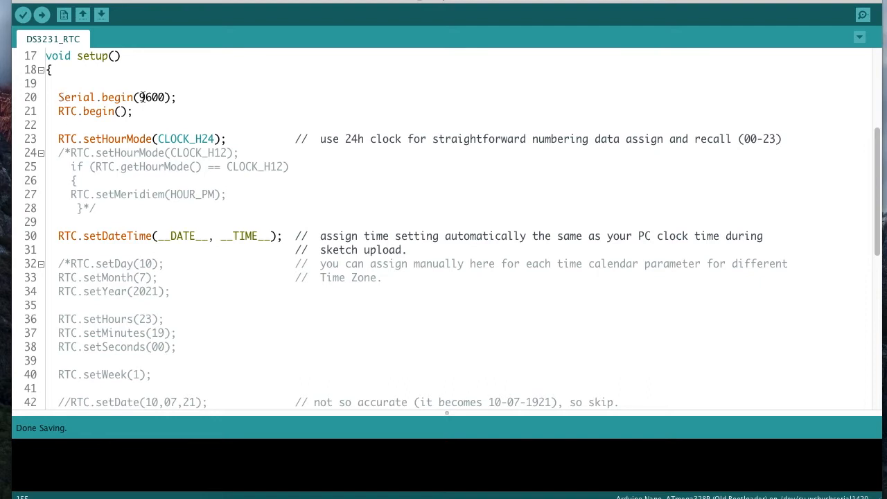
mouse_move(92, 111)
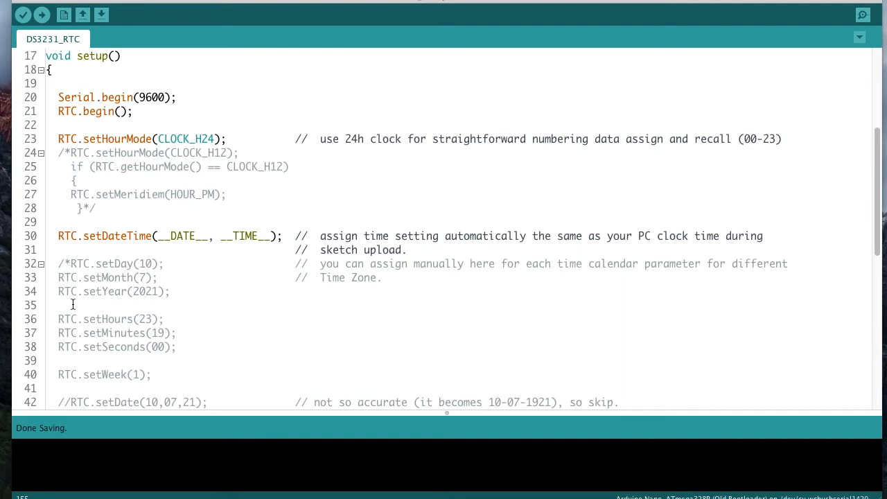
mouse_move(62, 306)
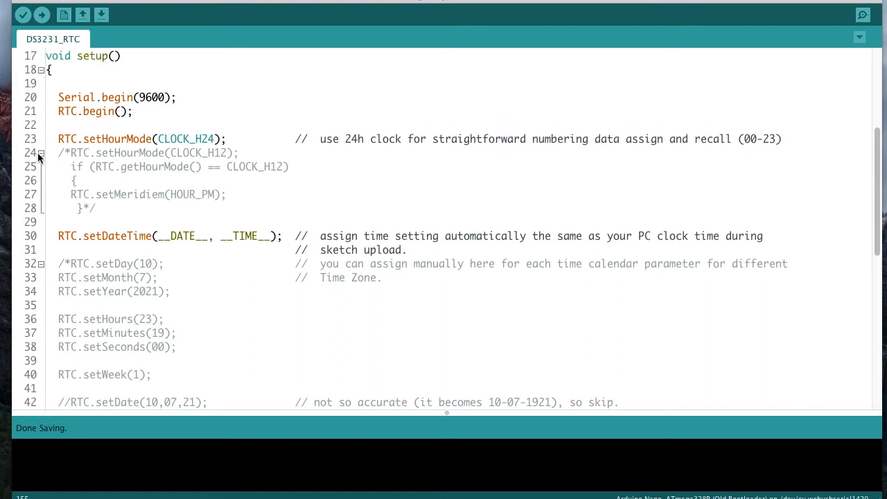
left_click(42, 153)
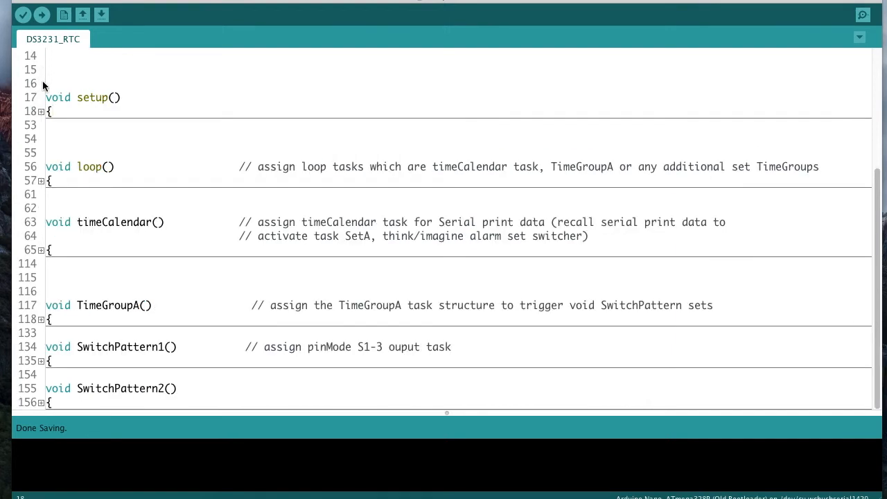
mouse_move(42, 185)
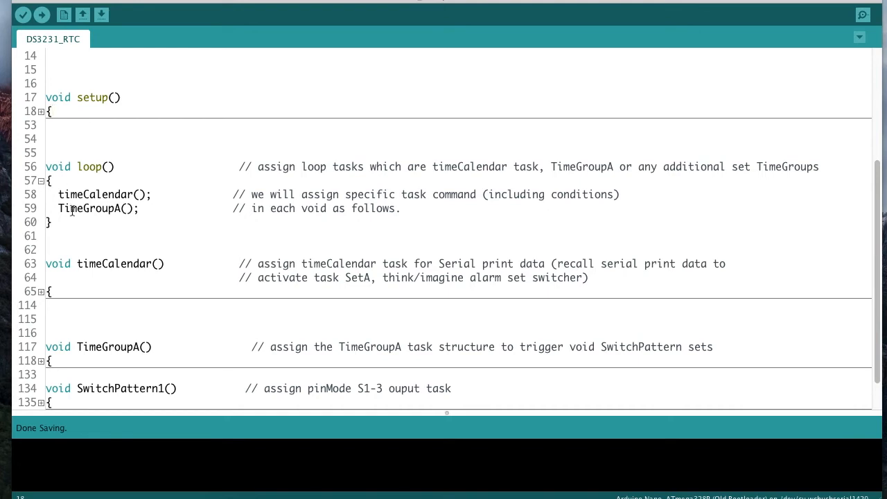
mouse_move(83, 339)
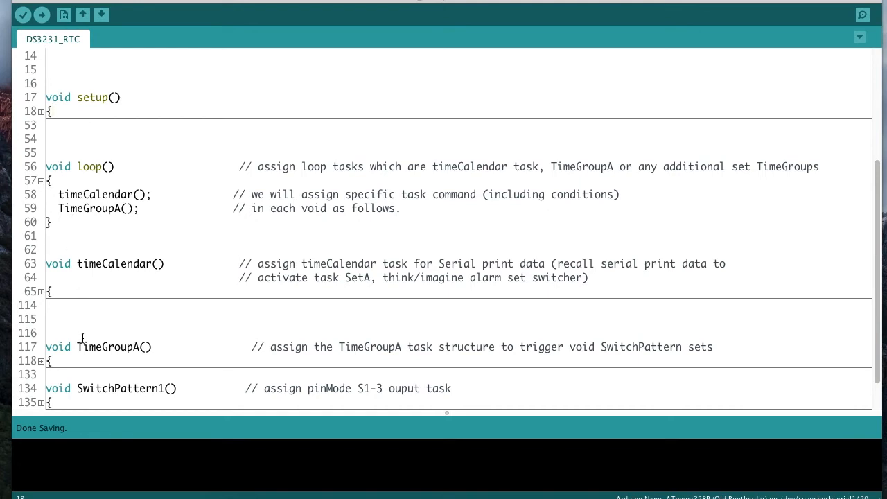
mouse_move(36, 279)
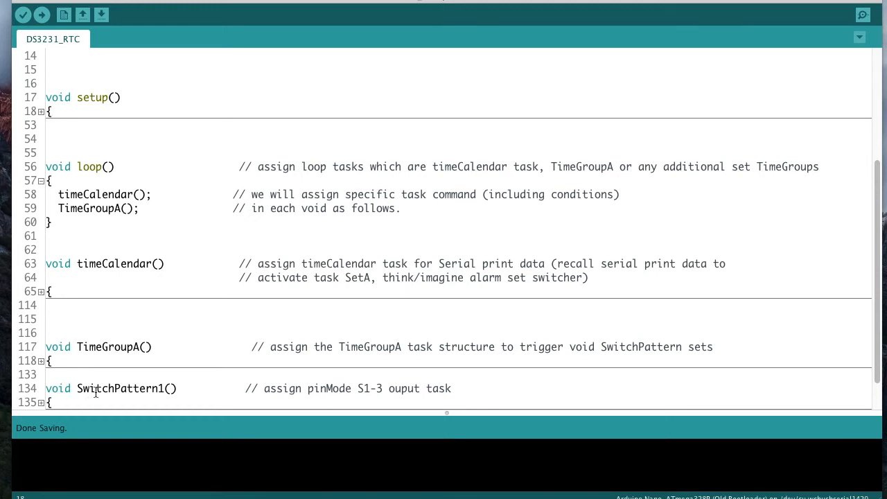
Expand timeCalendar to reveal its switch on RTC.getWeek printing day names.
scroll("down", 3)
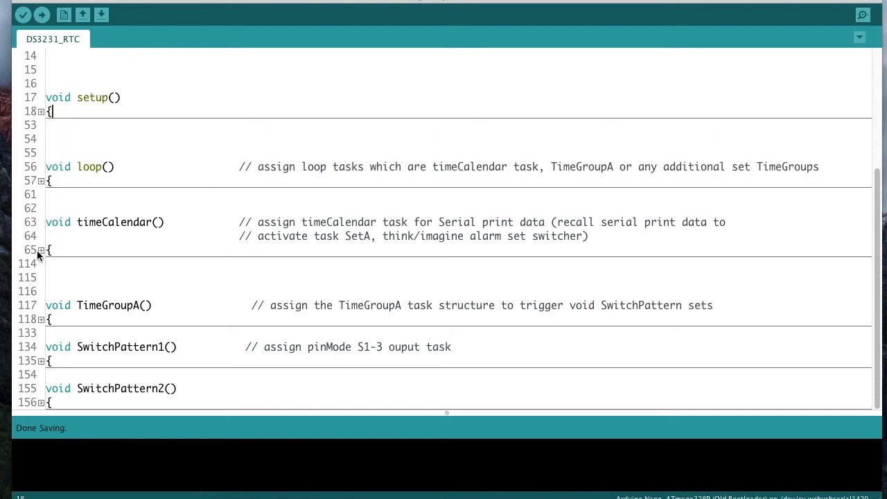
left_click(40, 249)
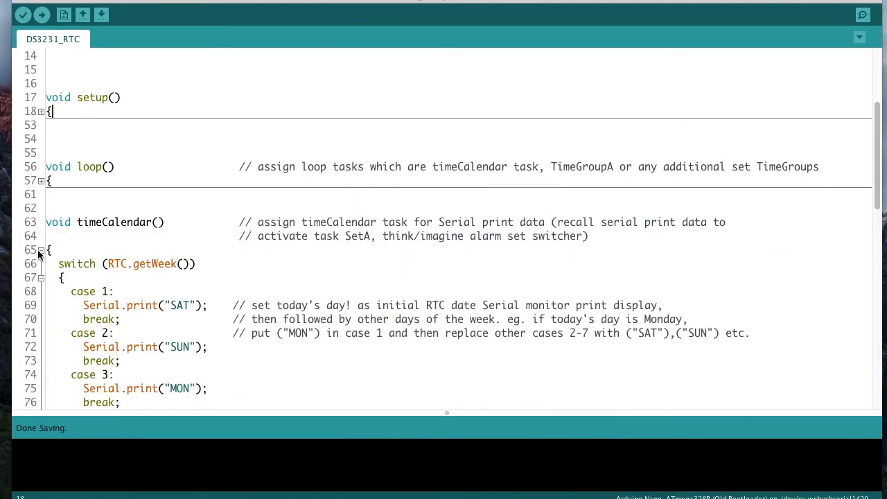
Review timeCalendar's Serial.print lines for the leading space, minutes and seconds of the time output.
scroll("down", 3)
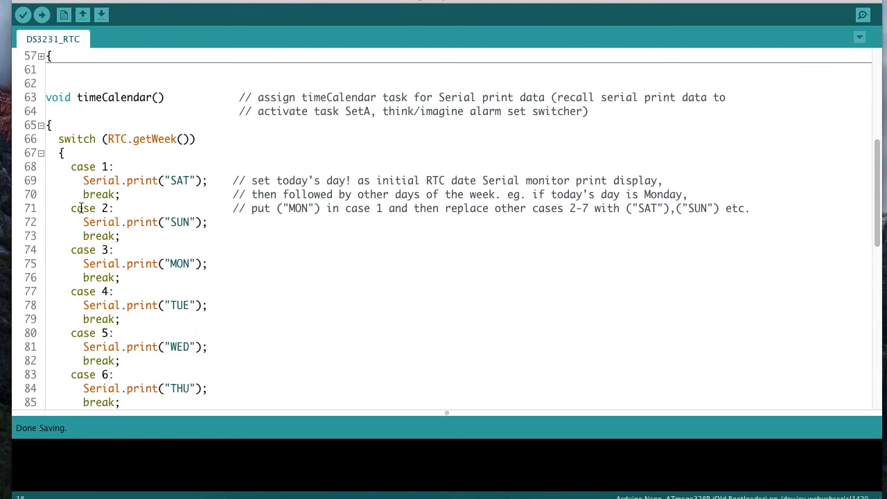
scroll("down", 3)
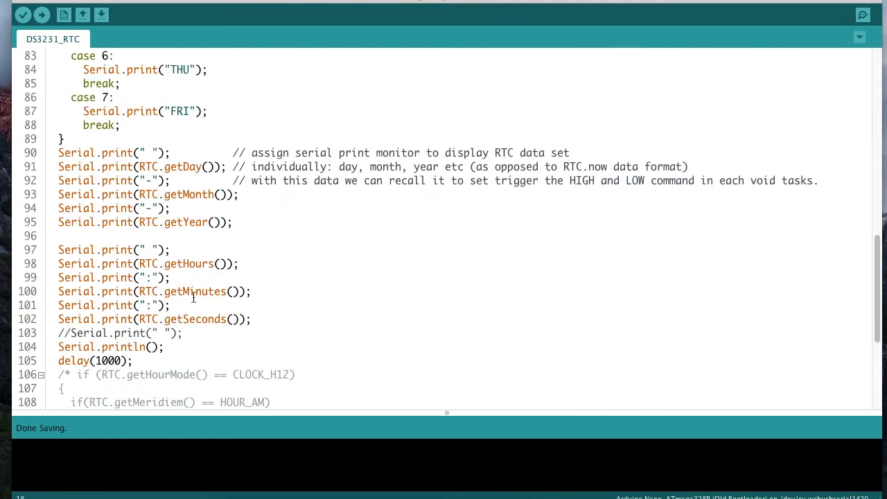
double_click(150, 249)
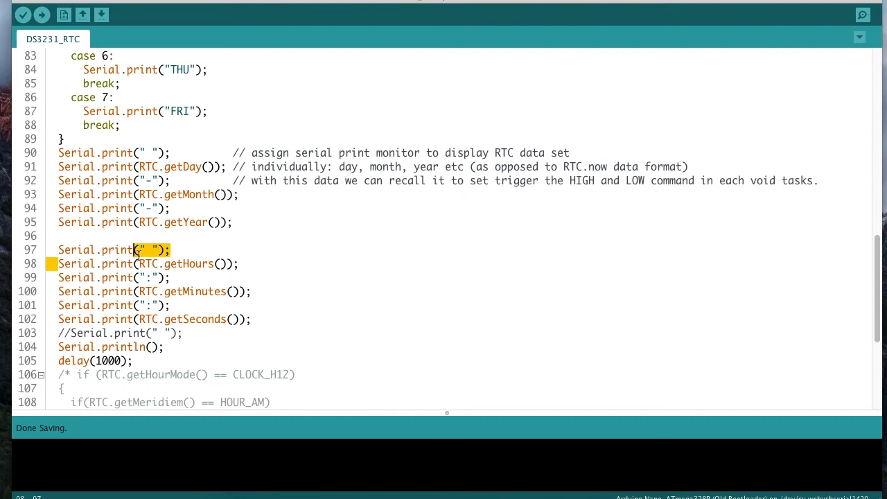
triple_click(138, 264)
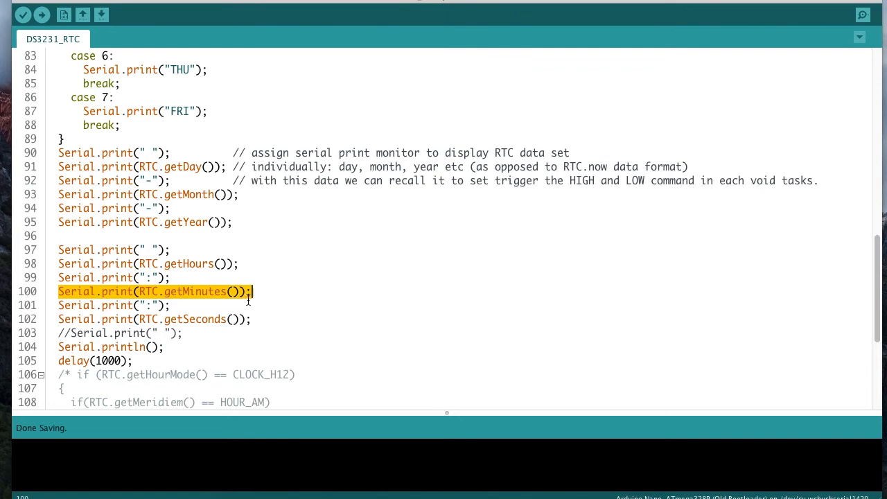
left_click(70, 319)
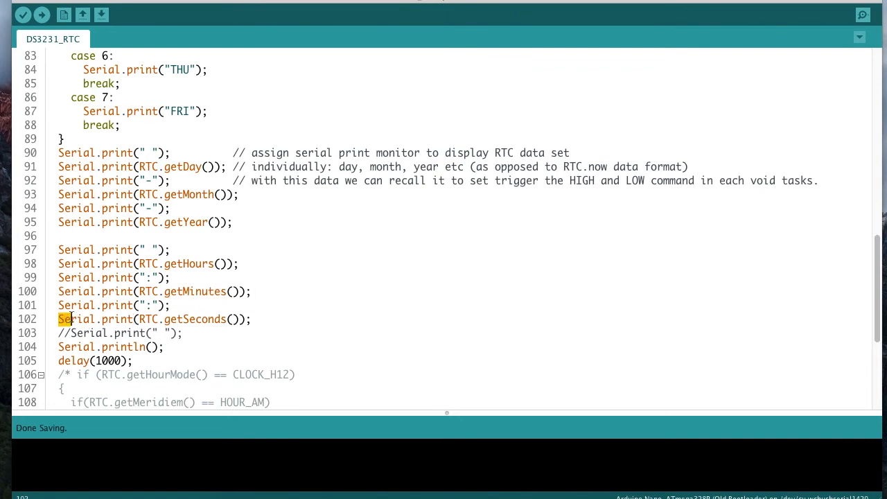
triple_click(138, 318)
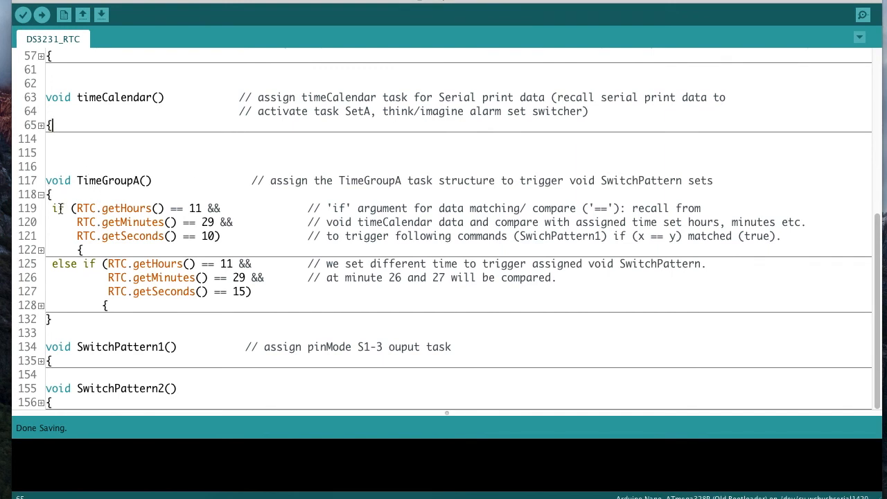
mouse_move(66, 166)
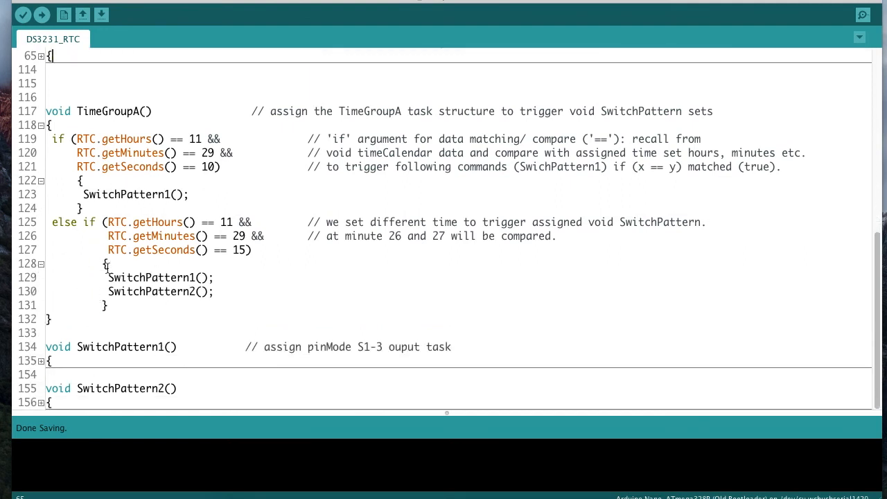
mouse_move(20, 316)
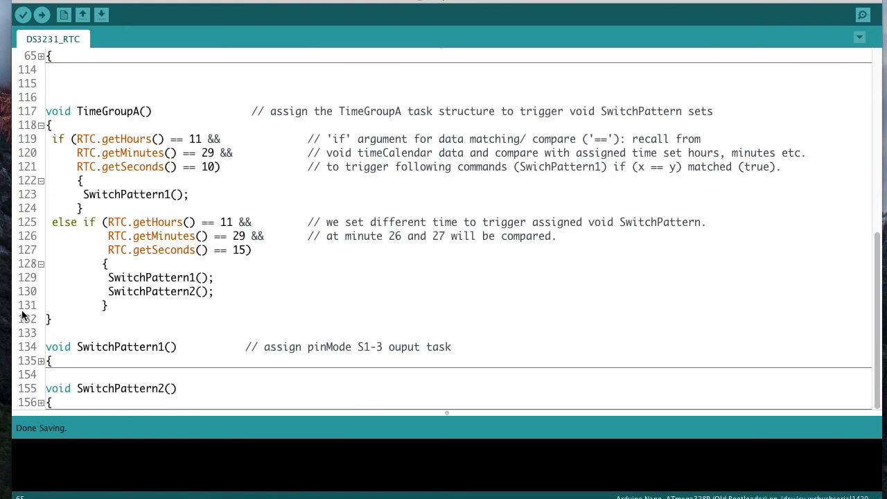
Scroll back up to the folded TimeGroupA and SwitchPattern1 functions.
scroll("up", 3)
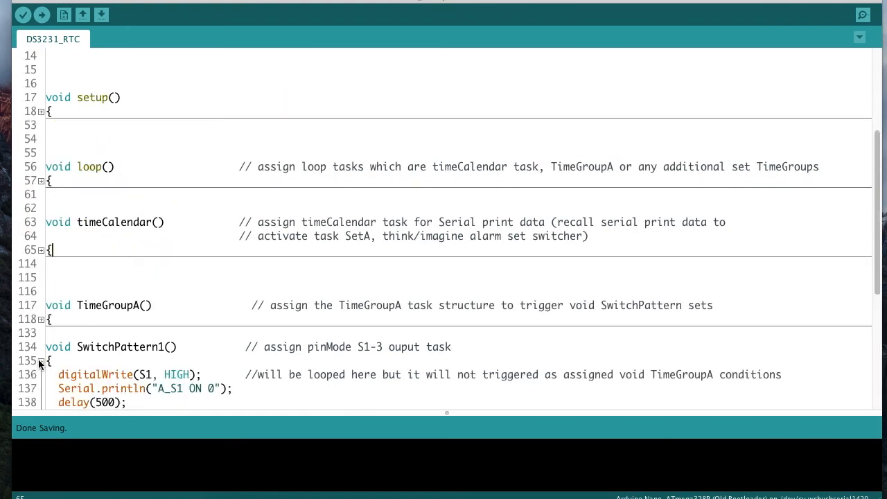